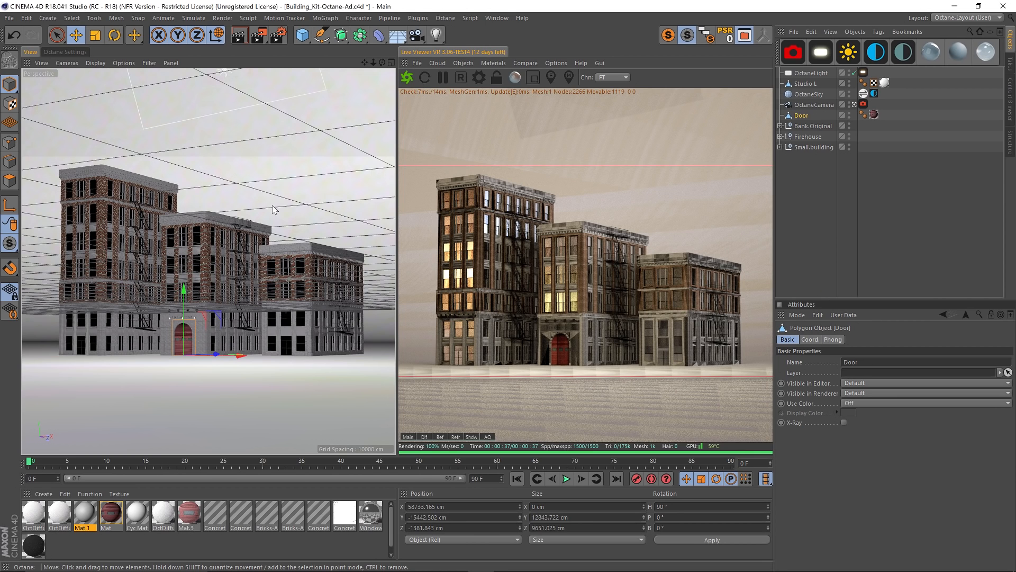
{"action": "mouse_move", "coordinate": [543, 317]}
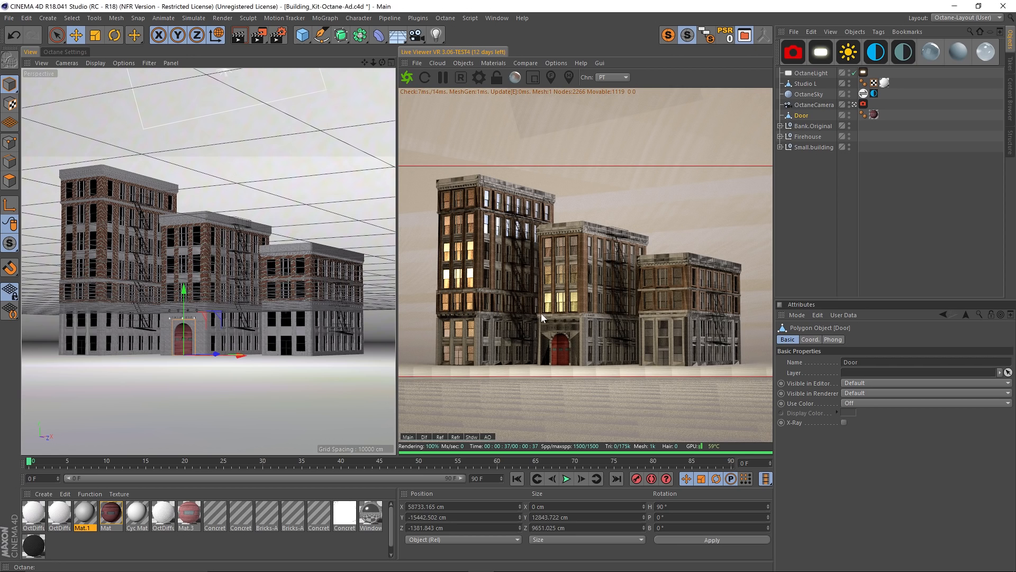
{"action": "mouse_move", "coordinate": [699, 318]}
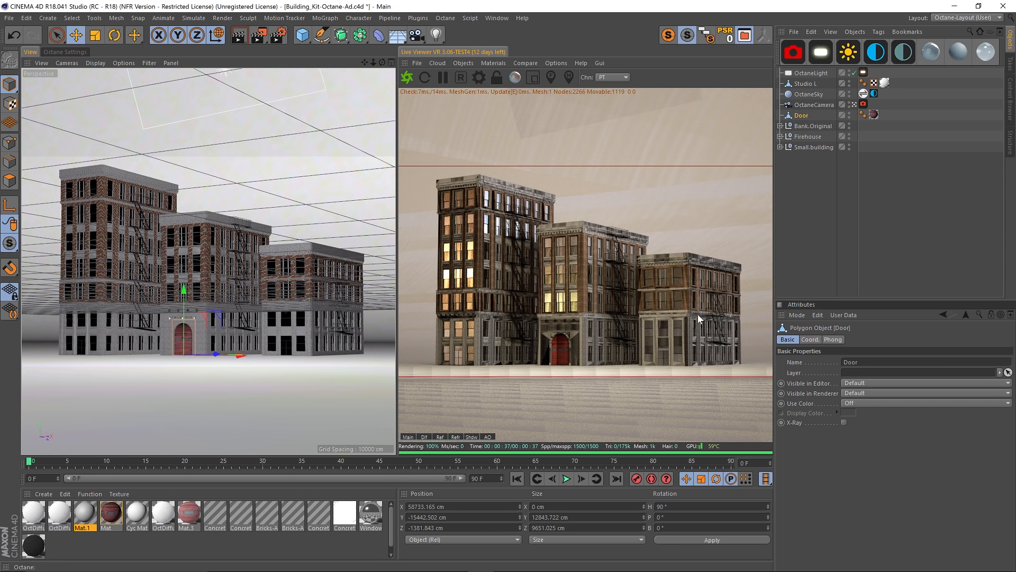
{"action": "mouse_move", "coordinate": [577, 287]}
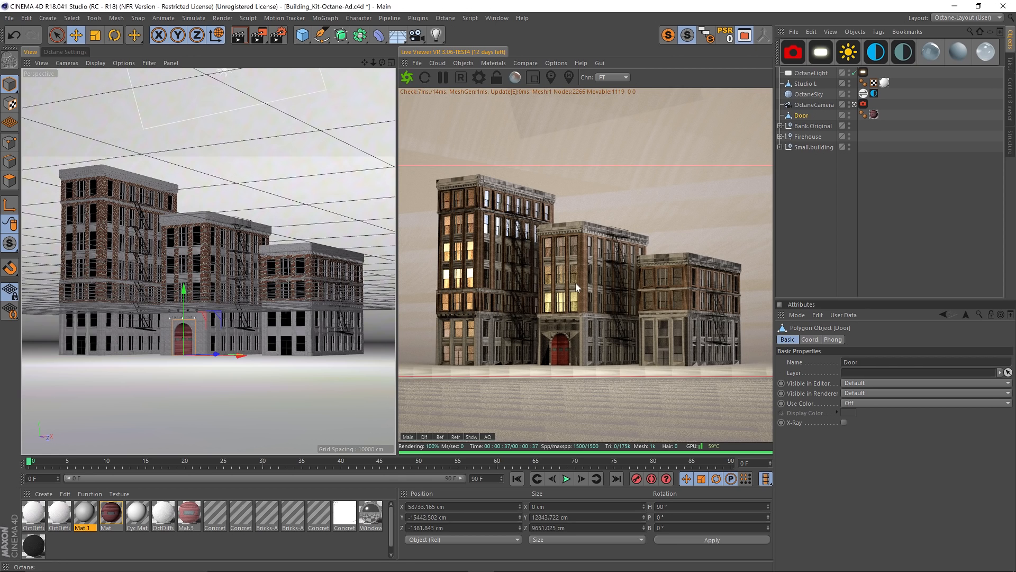
{"action": "mouse_move", "coordinate": [369, 64]}
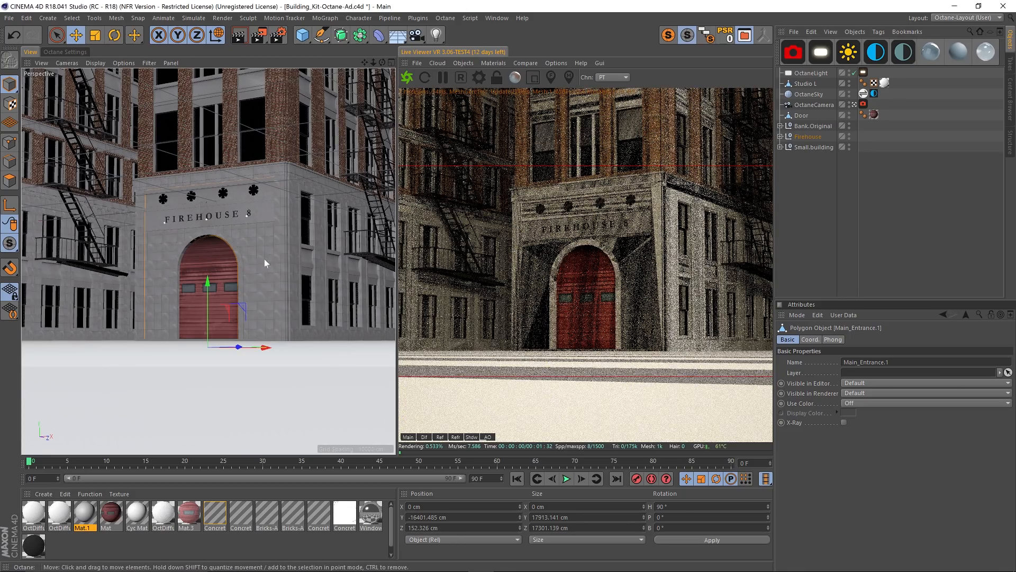
{"action": "mouse_move", "coordinate": [275, 205]}
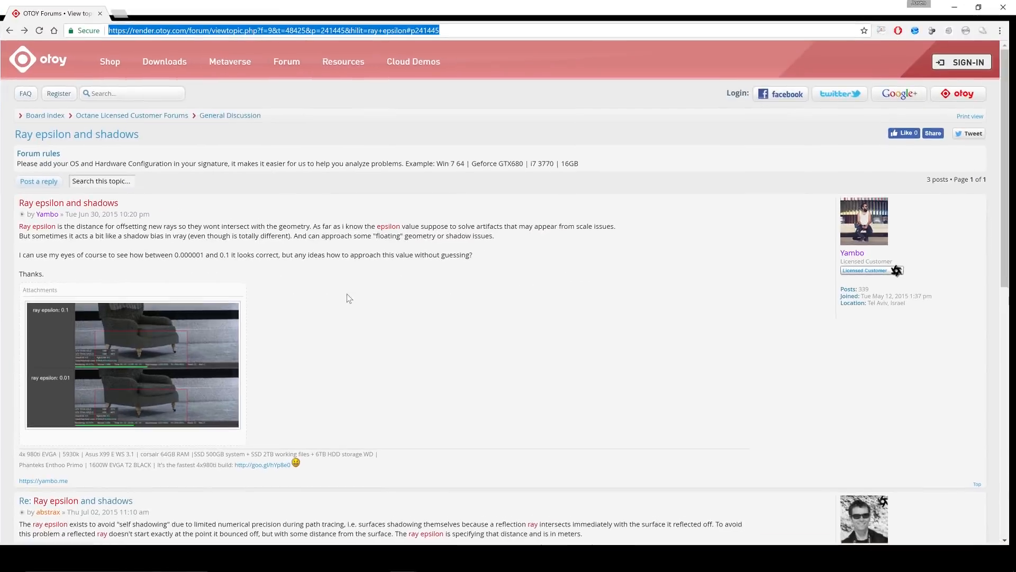
Step: Scroll through the OTOY 'Ray epsilon and shadows' replies, then return to Cinema 4D
{"action": "scroll", "scroll_direction": "down", "scroll_amount": 3}
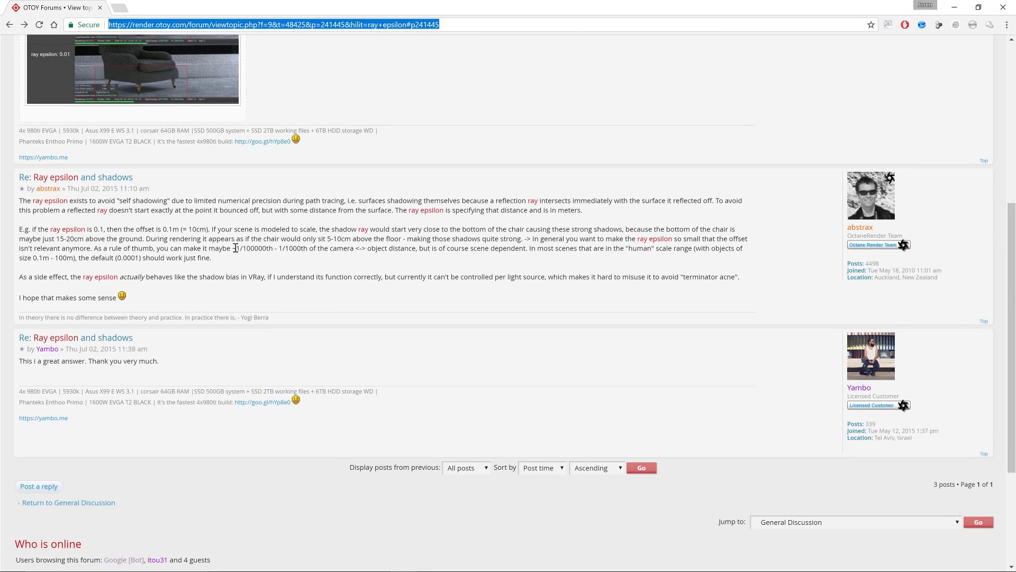
{"action": "double_click", "coordinate": [253, 248]}
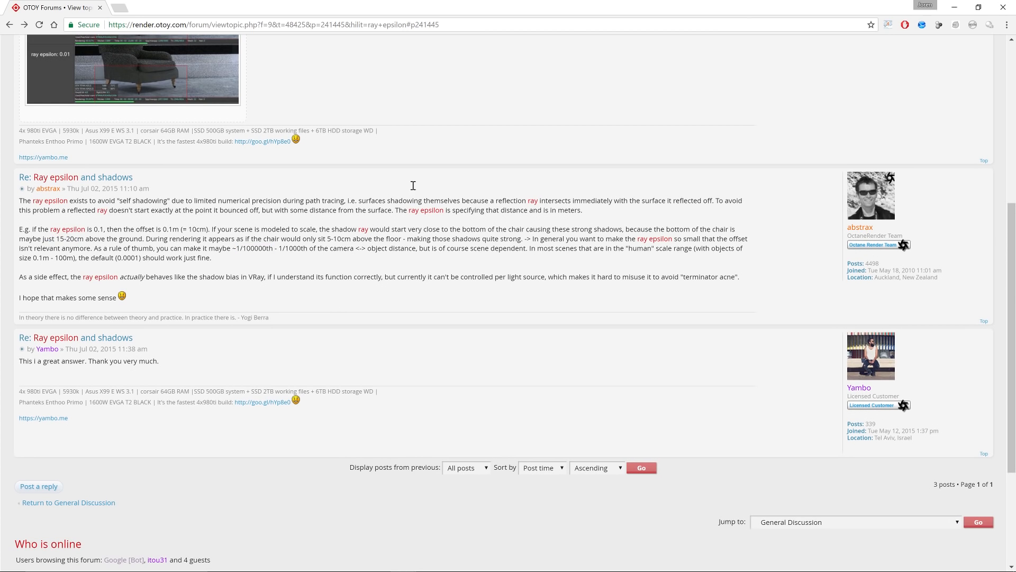
{"action": "mouse_move", "coordinate": [953, 7]}
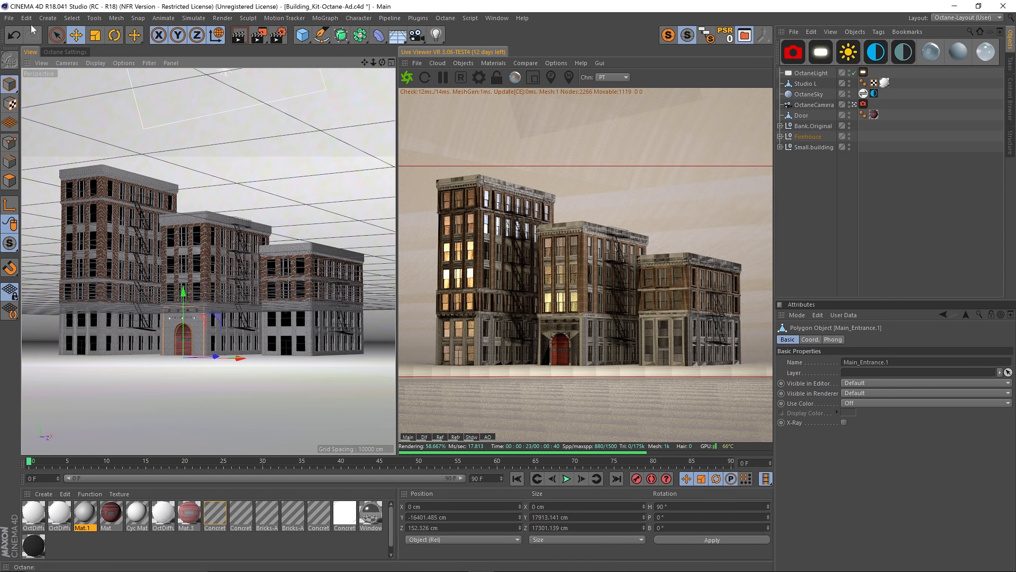
Step: Bring up the Octane Settings Pathtracing kernel showing Ray epsilon at 0.000001
{"action": "left_click", "coordinate": [64, 52]}
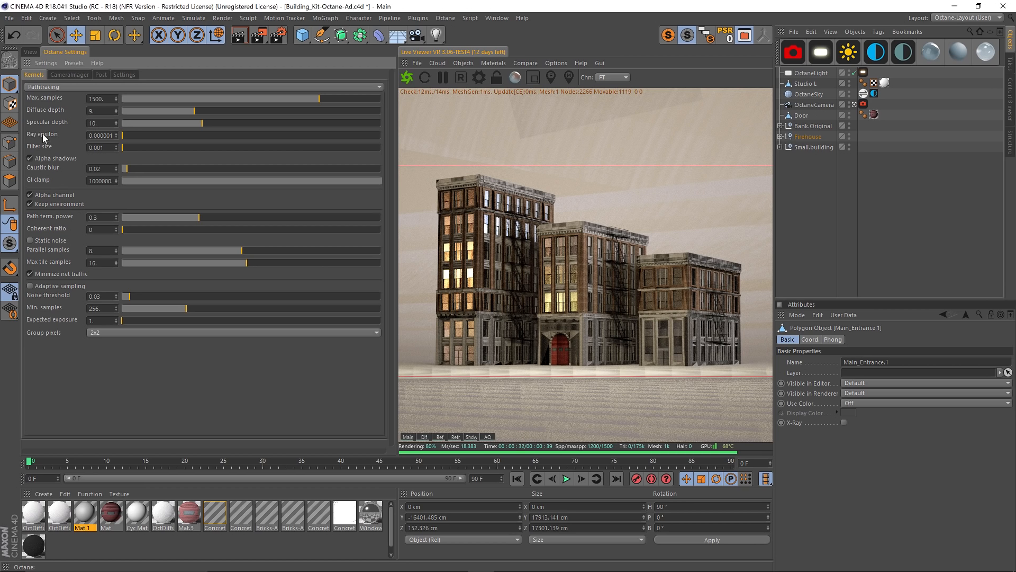
{"action": "mouse_move", "coordinate": [545, 195]}
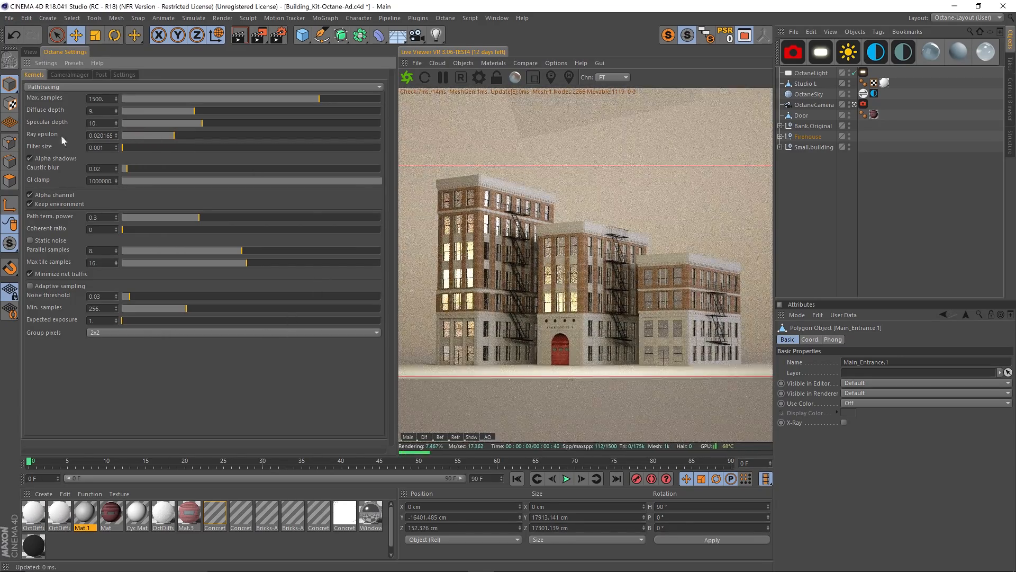
{"action": "mouse_move", "coordinate": [183, 136]}
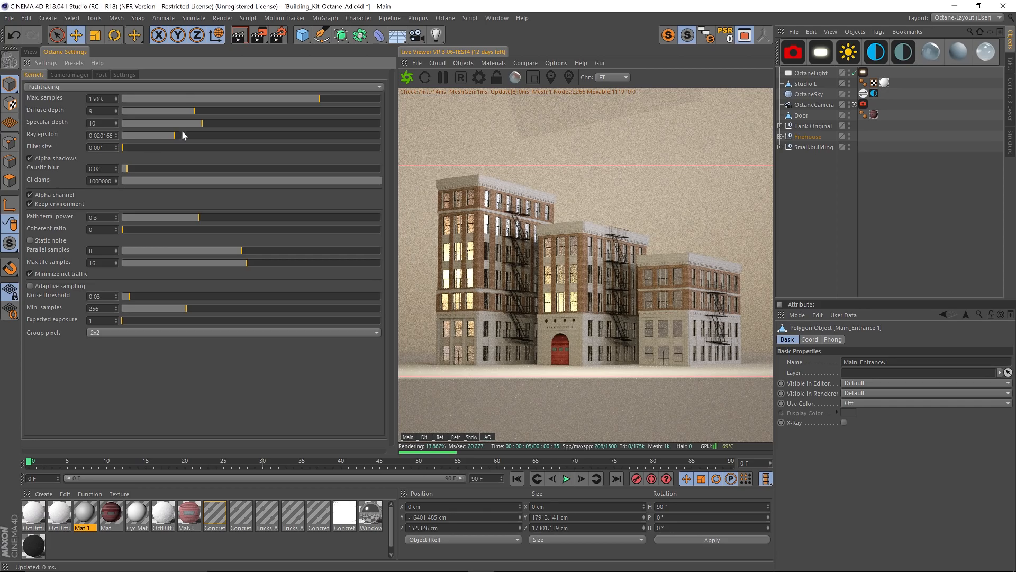